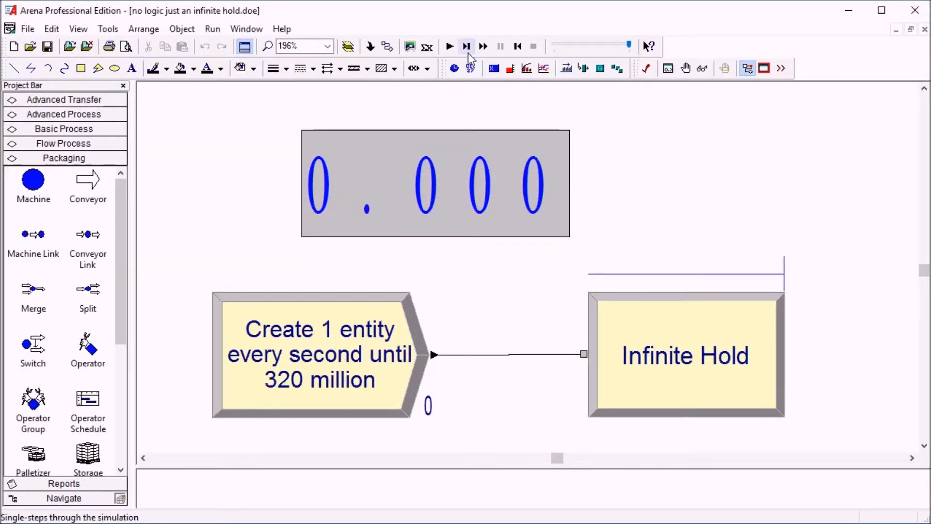
{"action": "mouse_move", "coordinate": [482, 86]}
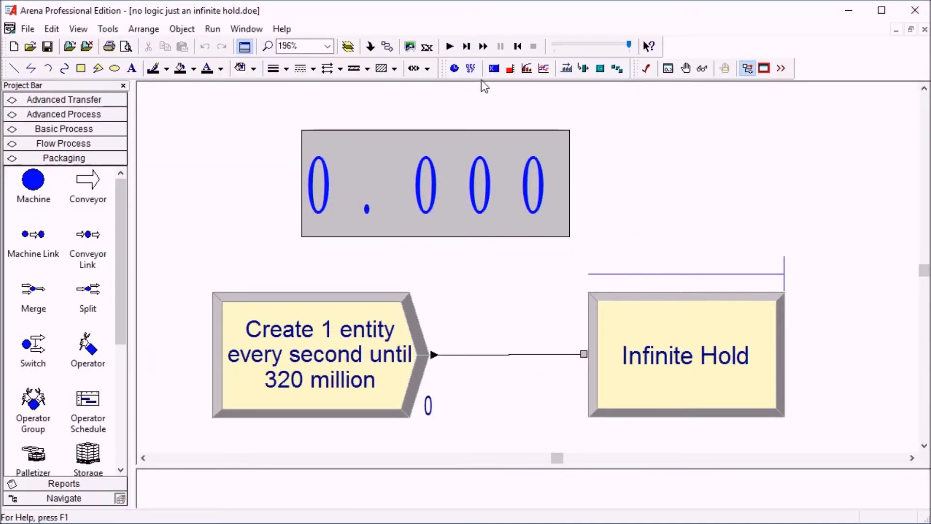
{"action": "mouse_move", "coordinate": [330, 367]}
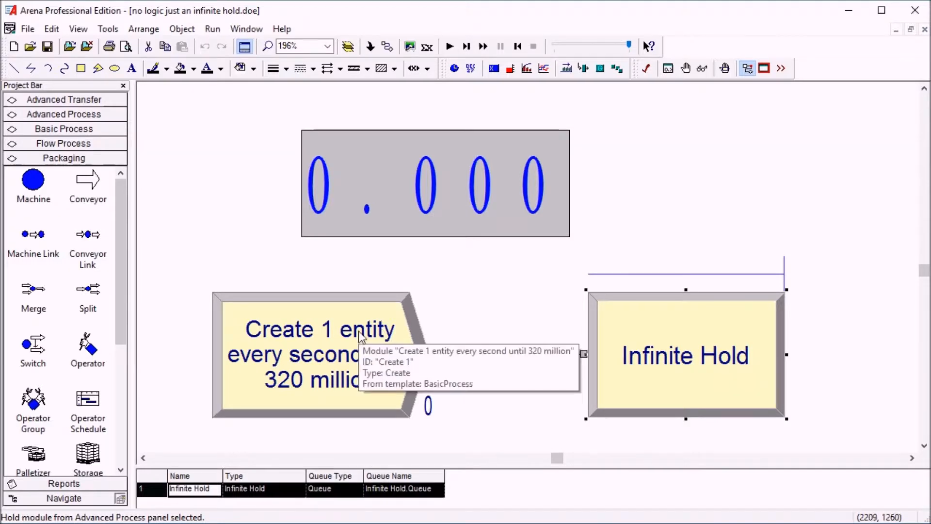
Step: Review the Create module and keep the Hold module's type as Infinite Hold, unchanged
{"action": "double_click", "coordinate": [296, 353]}
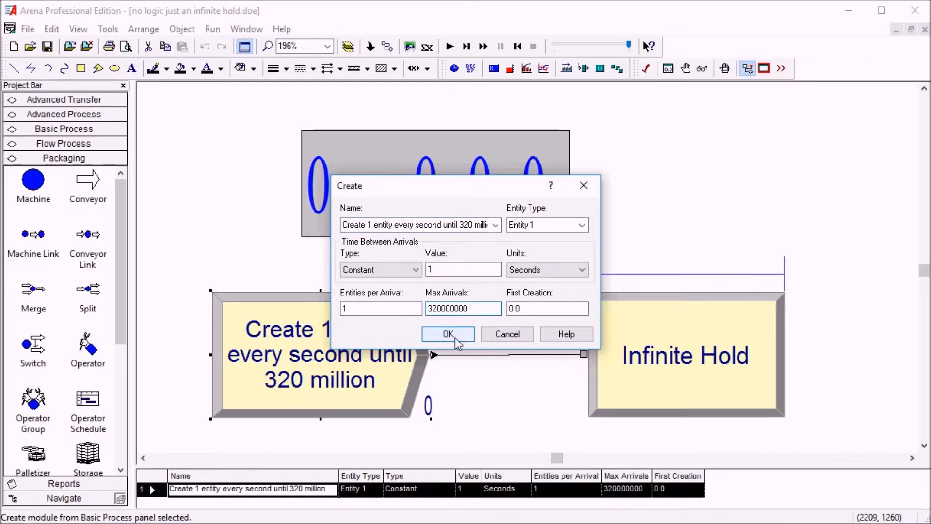
{"action": "left_click", "coordinate": [448, 333]}
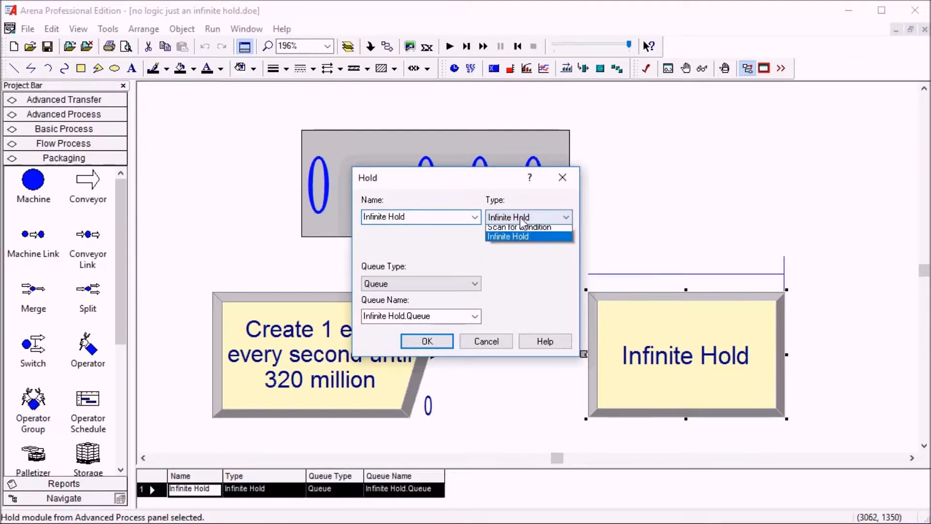
{"action": "left_click", "coordinate": [507, 237]}
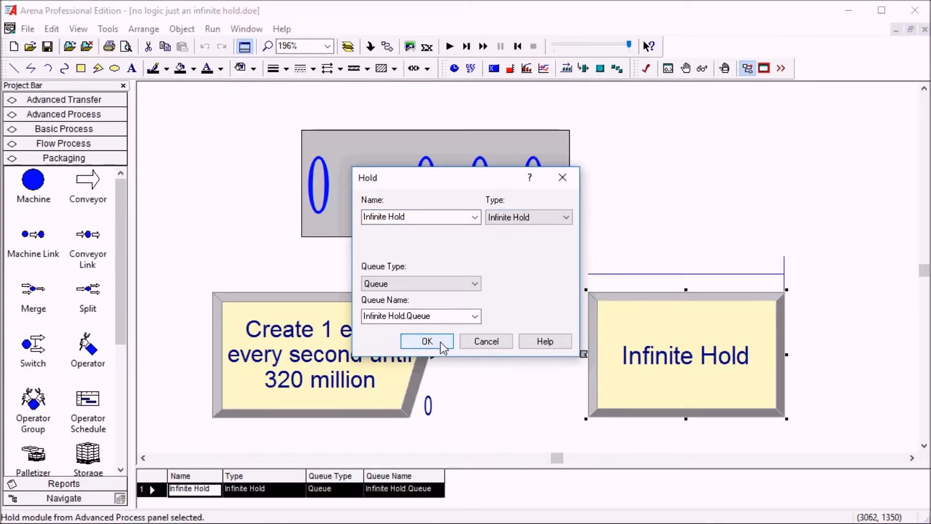
{"action": "left_click", "coordinate": [426, 341]}
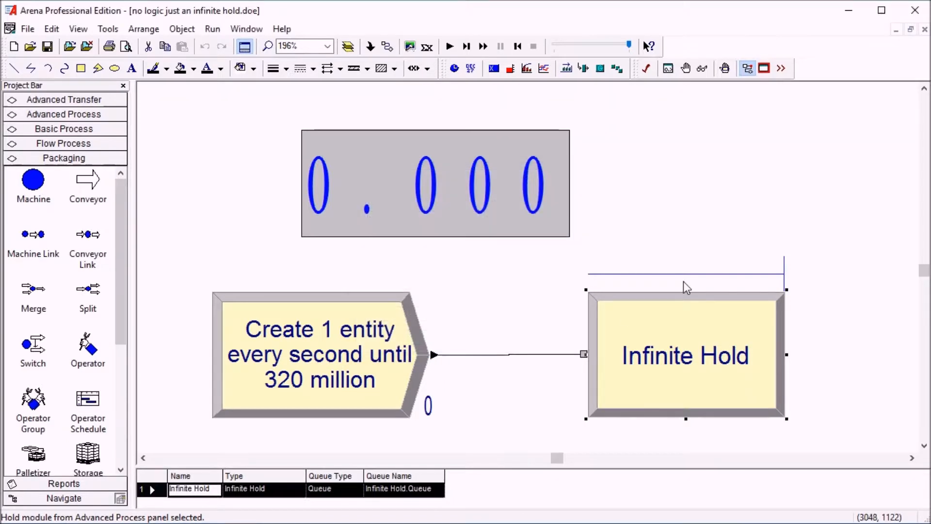
{"action": "mouse_move", "coordinate": [504, 340]}
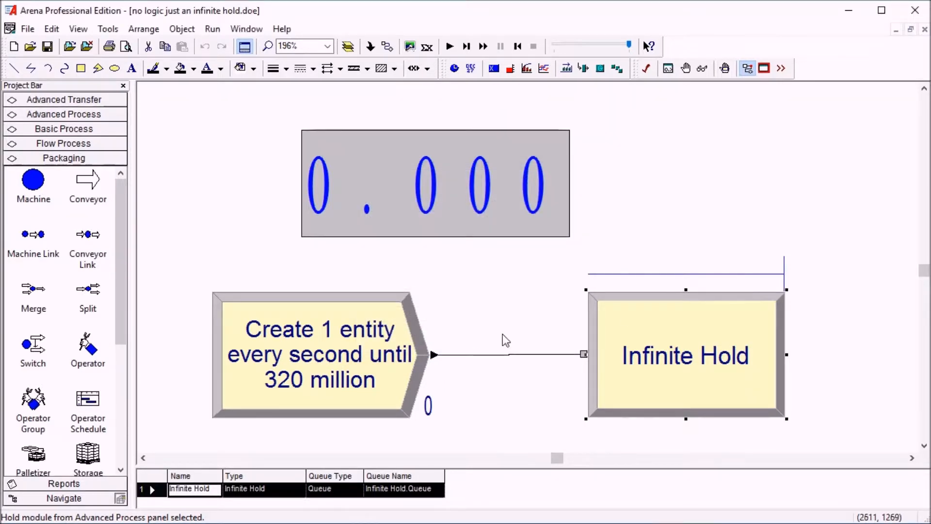
{"action": "left_click", "coordinate": [734, 258]}
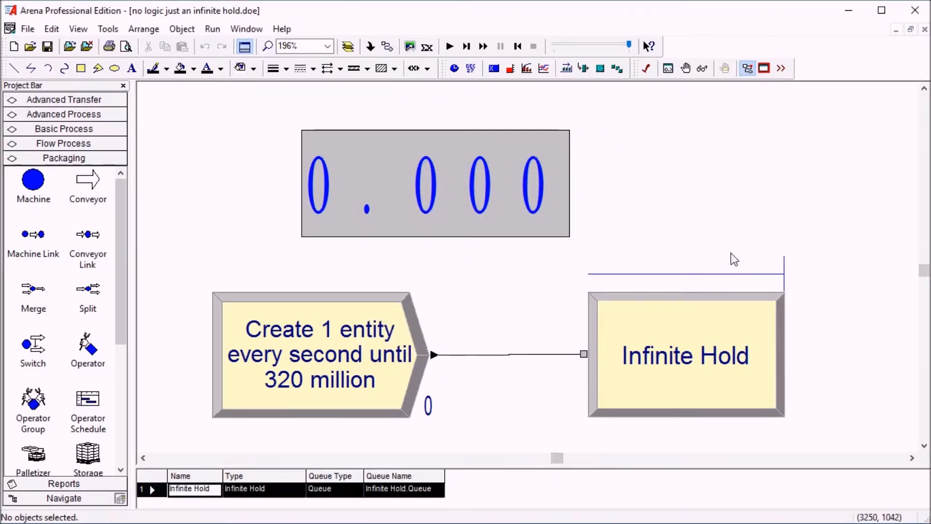
{"action": "mouse_move", "coordinate": [662, 158]}
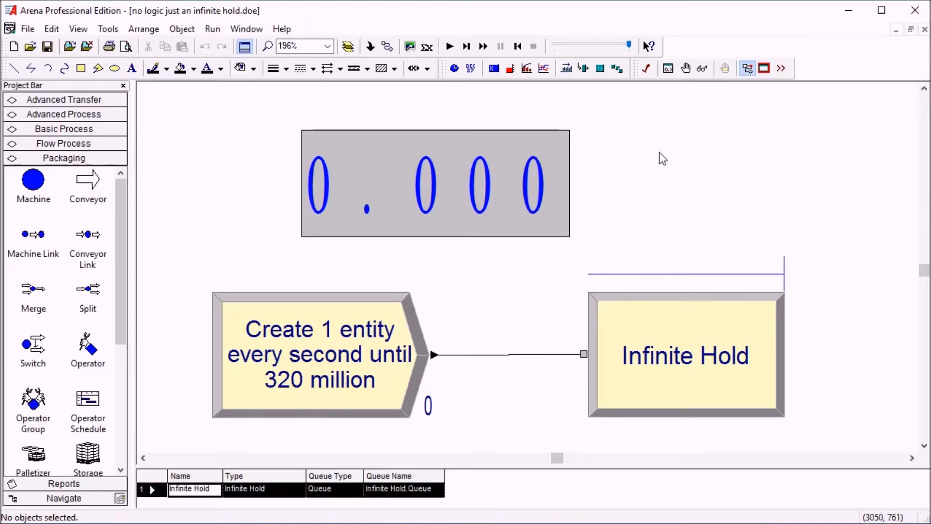
{"action": "mouse_move", "coordinate": [454, 196]}
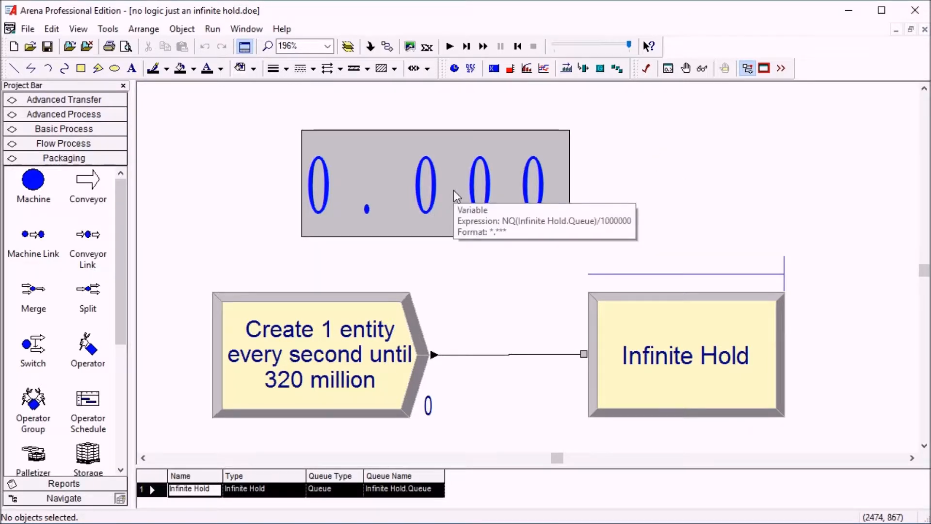
{"action": "mouse_move", "coordinate": [496, 201]}
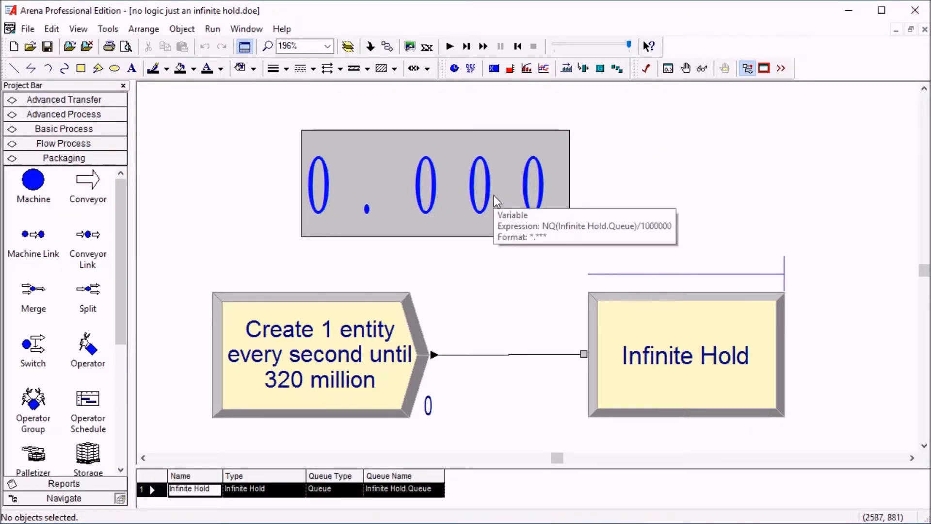
{"action": "mouse_move", "coordinate": [419, 190]}
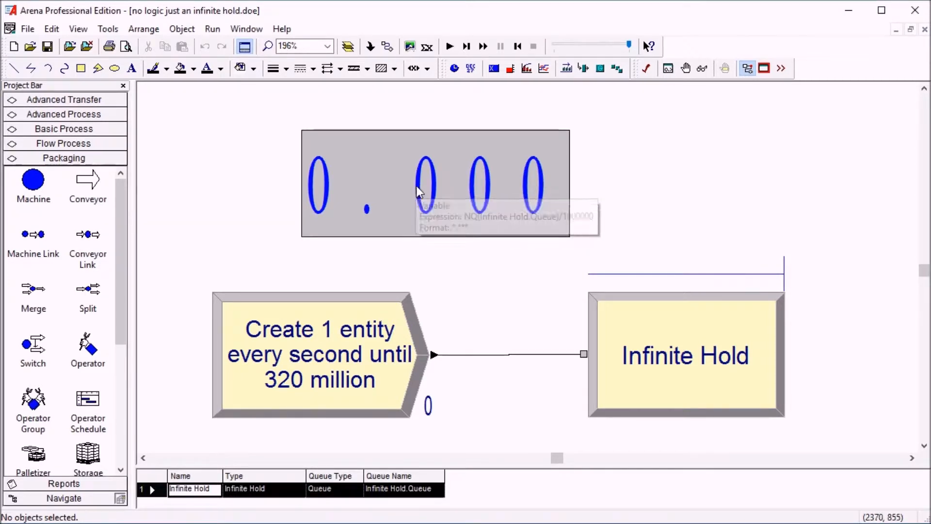
{"action": "mouse_move", "coordinate": [449, 46]}
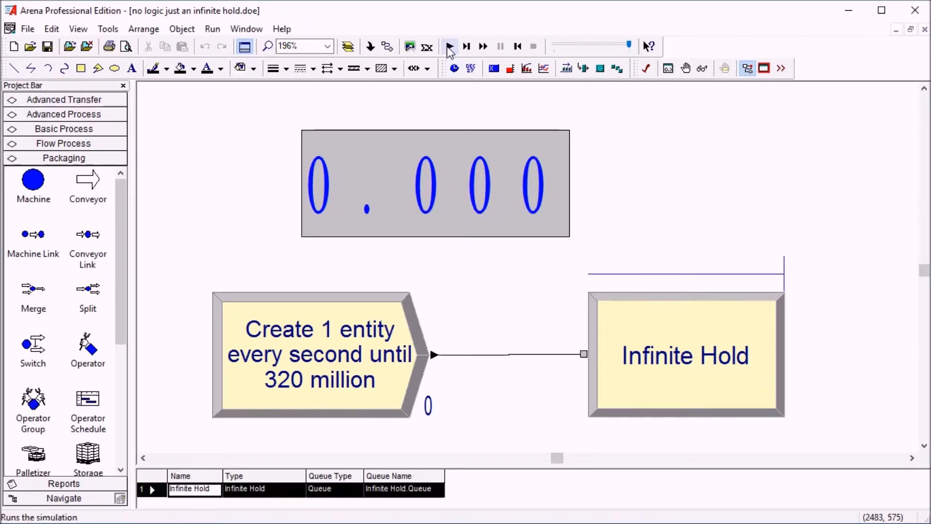
Step: Run the simulation so entities accumulate in the Infinite Hold queue
{"action": "left_click", "coordinate": [449, 45]}
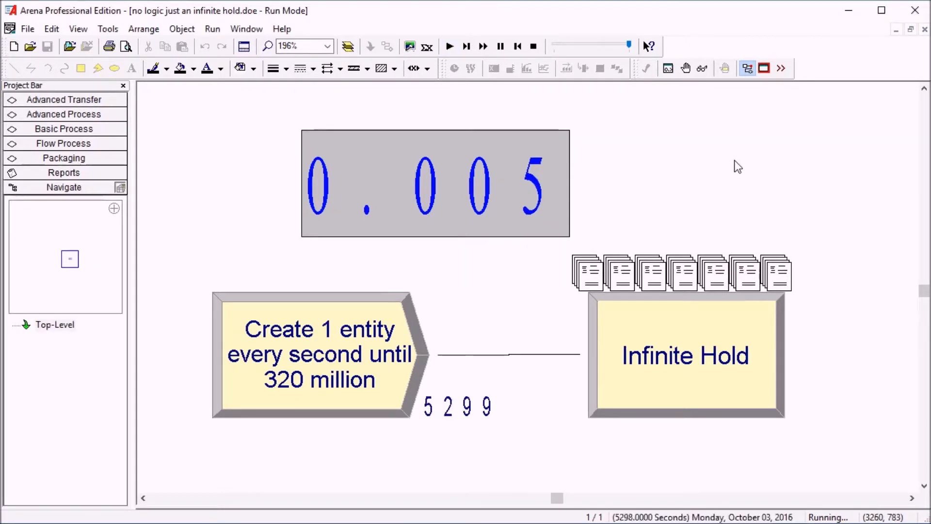
{"action": "mouse_move", "coordinate": [791, 95]}
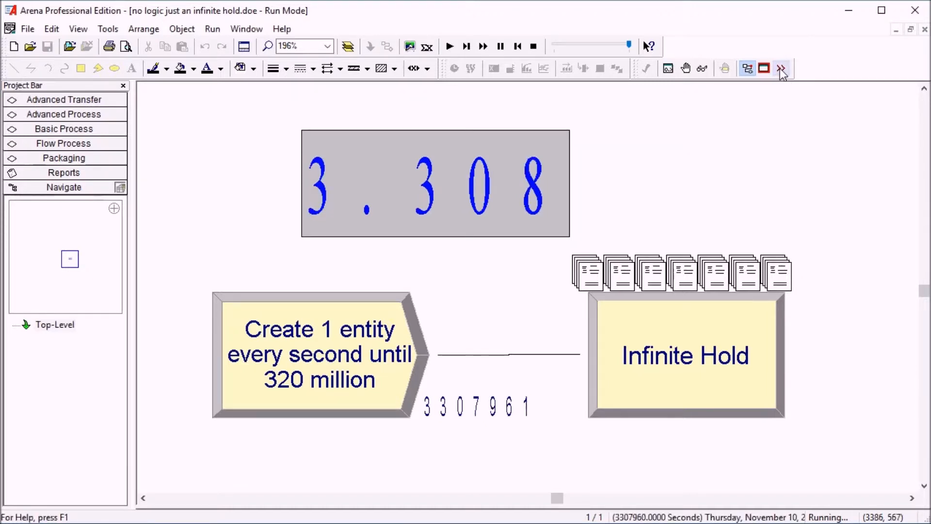
{"action": "mouse_move", "coordinate": [718, 159]}
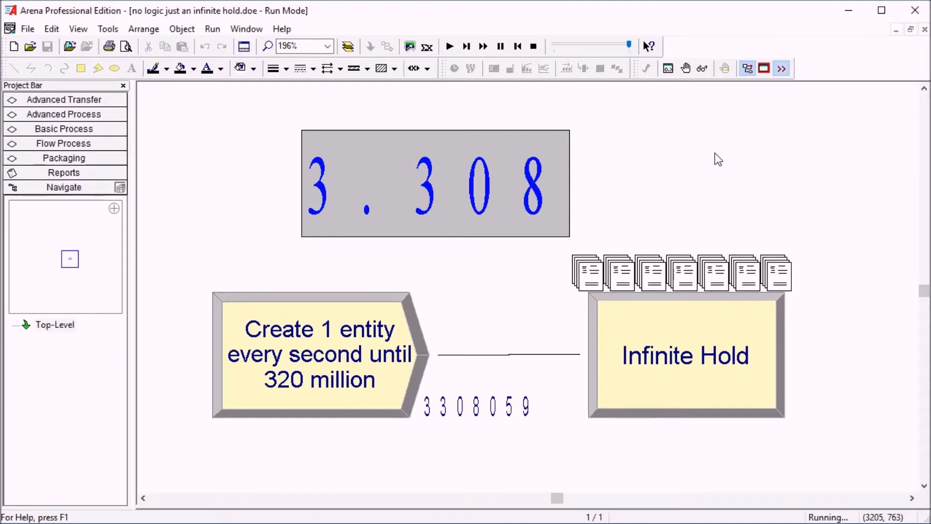
{"action": "mouse_move", "coordinate": [717, 162]}
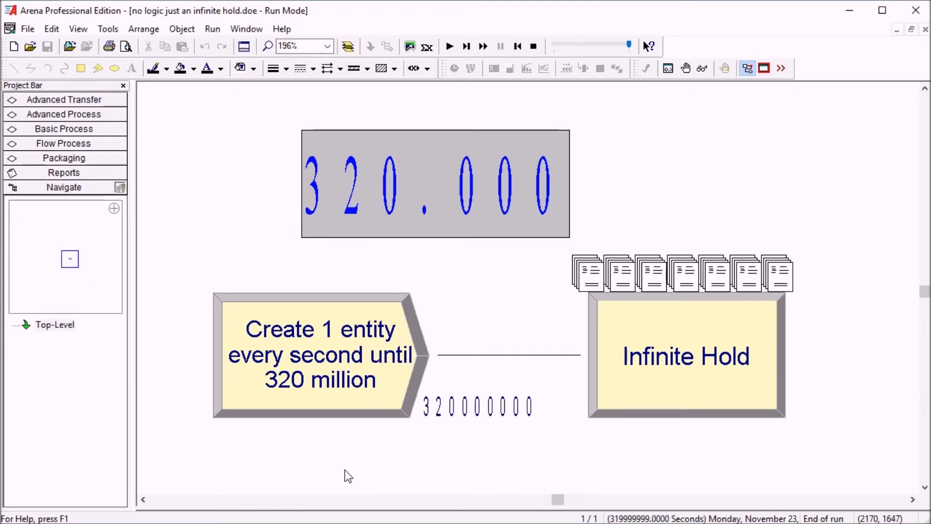
{"action": "mouse_move", "coordinate": [603, 429]}
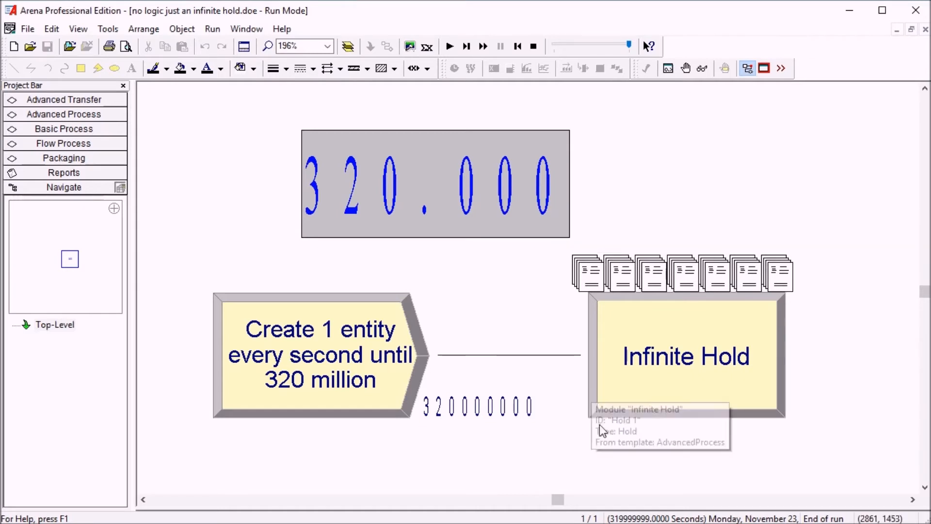
{"action": "mouse_move", "coordinate": [652, 194]}
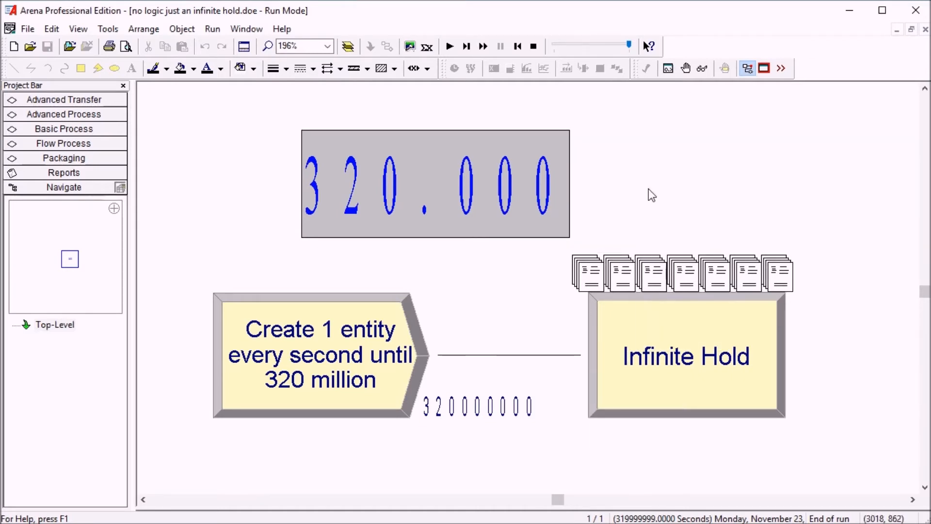
{"action": "mouse_move", "coordinate": [650, 195]}
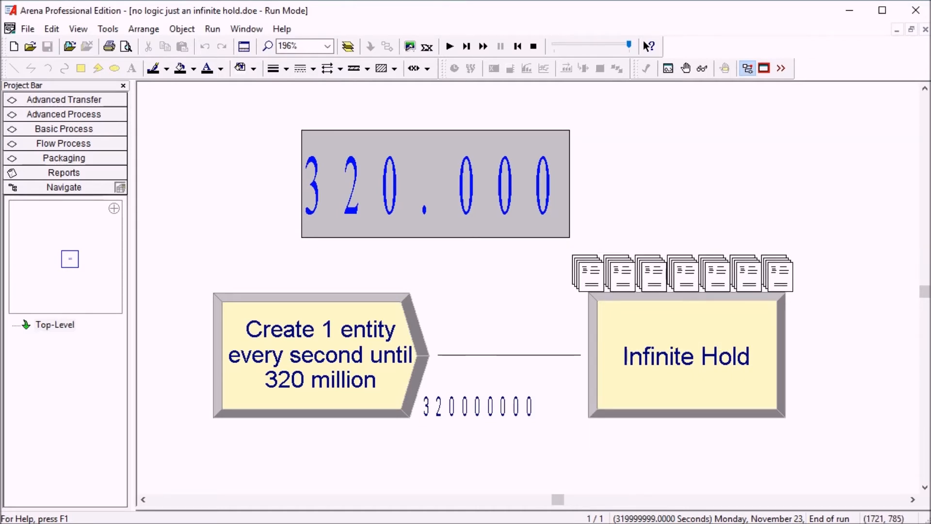